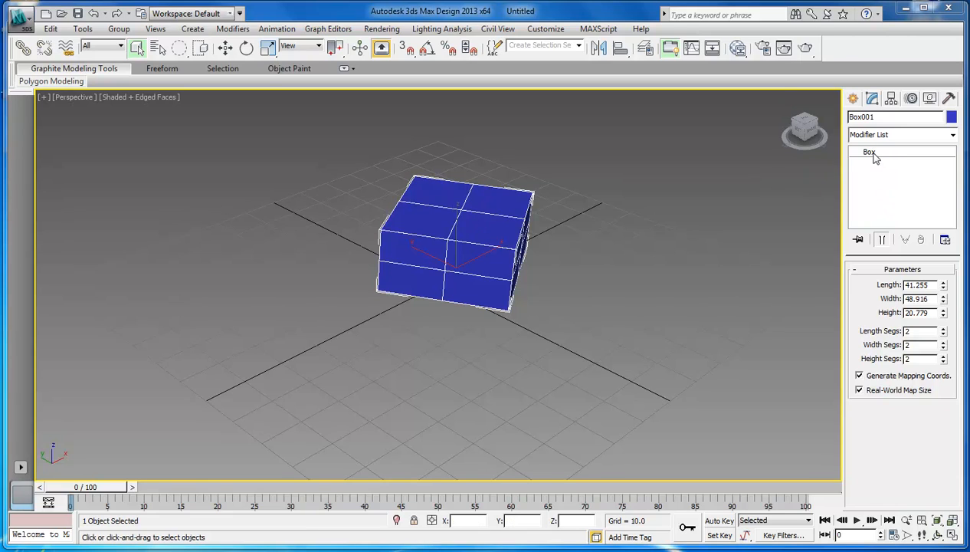
# Bring up the Box's Convert To choices in the modifier stack
pyautogui.click(870, 152)
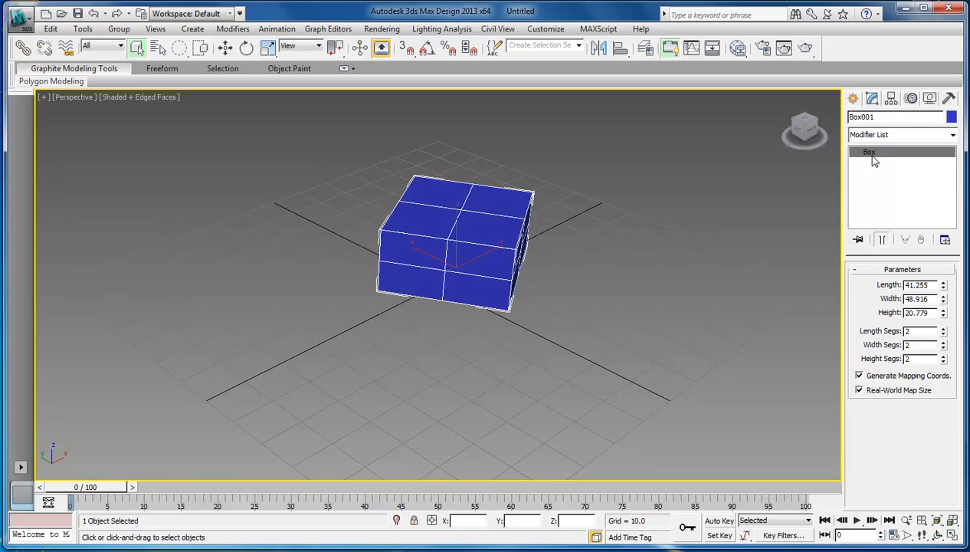
pyautogui.rightClick(870, 152)
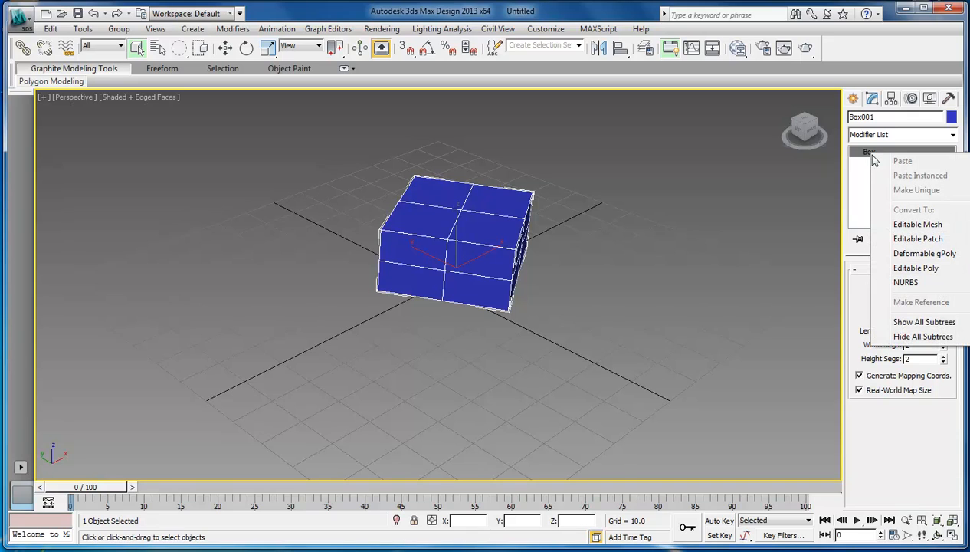
pyautogui.moveTo(917, 224)
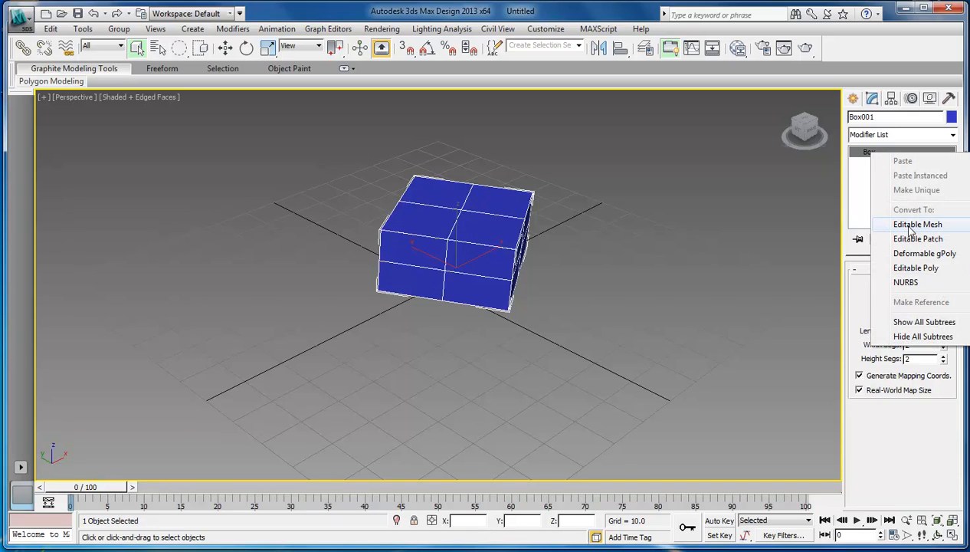
pyautogui.moveTo(923, 253)
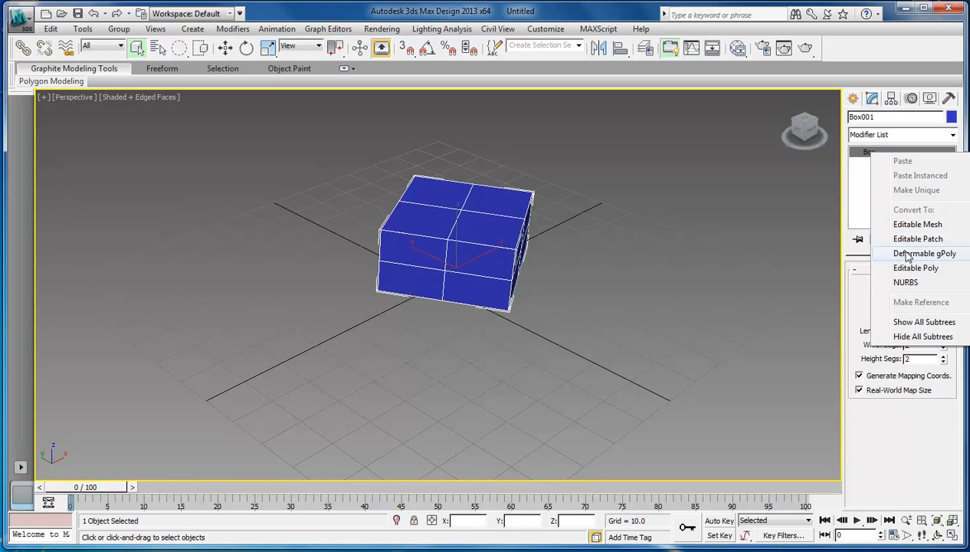
pyautogui.moveTo(917, 267)
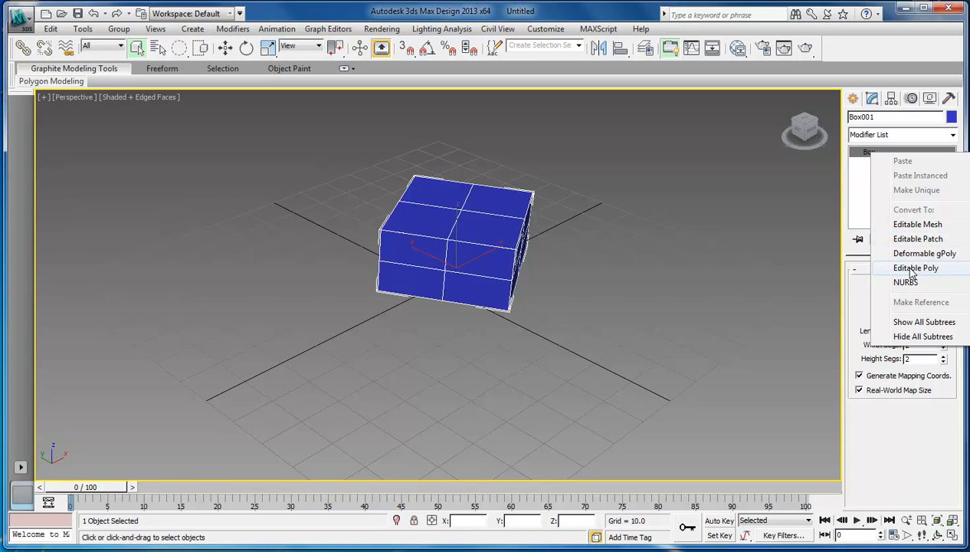
pyautogui.moveTo(859, 217)
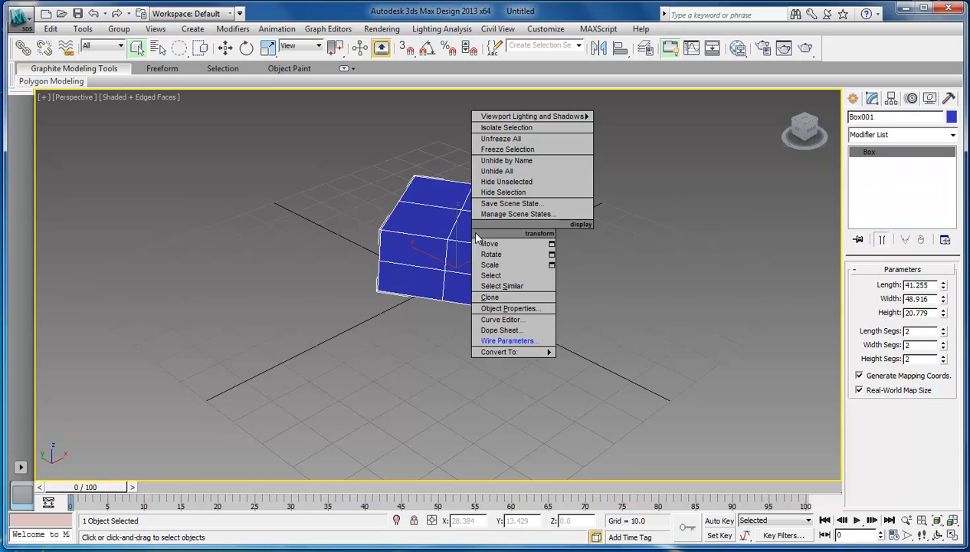
pyautogui.moveTo(508, 350)
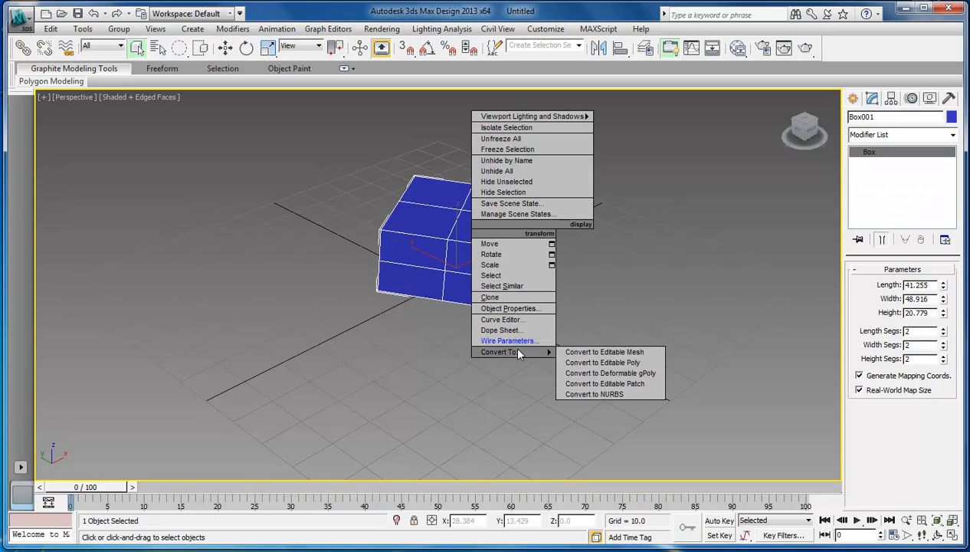
pyautogui.moveTo(636, 384)
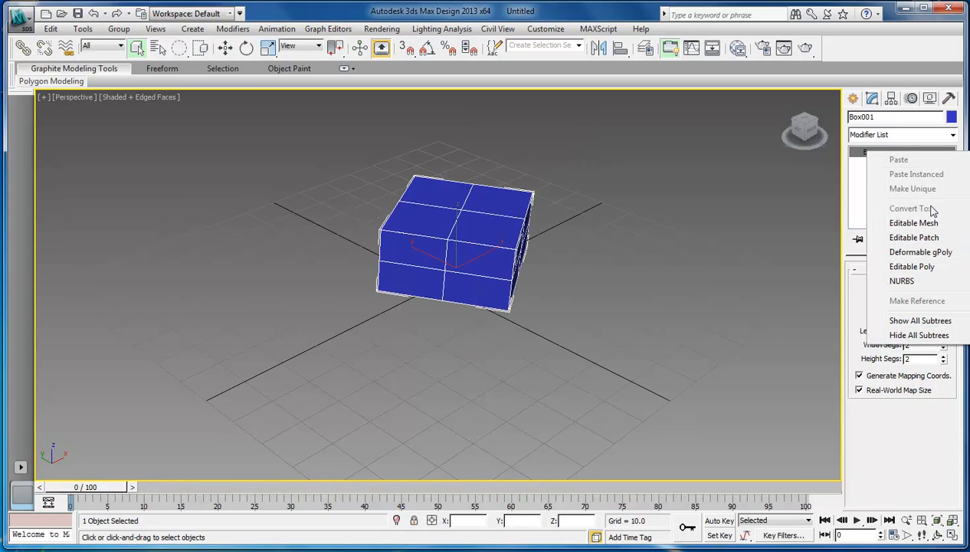
# Convert the blue box to an Editable Mesh
pyautogui.click(913, 222)
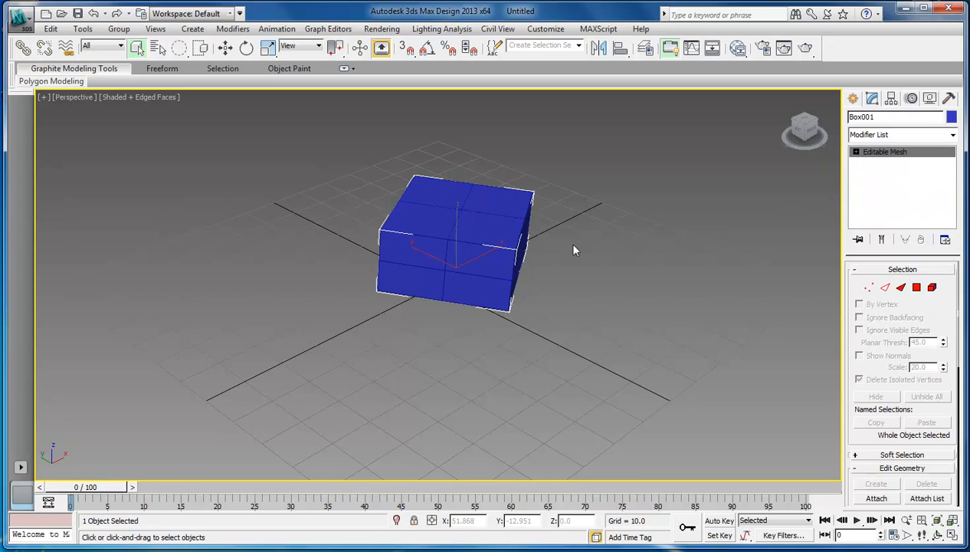
pyautogui.moveTo(568, 259)
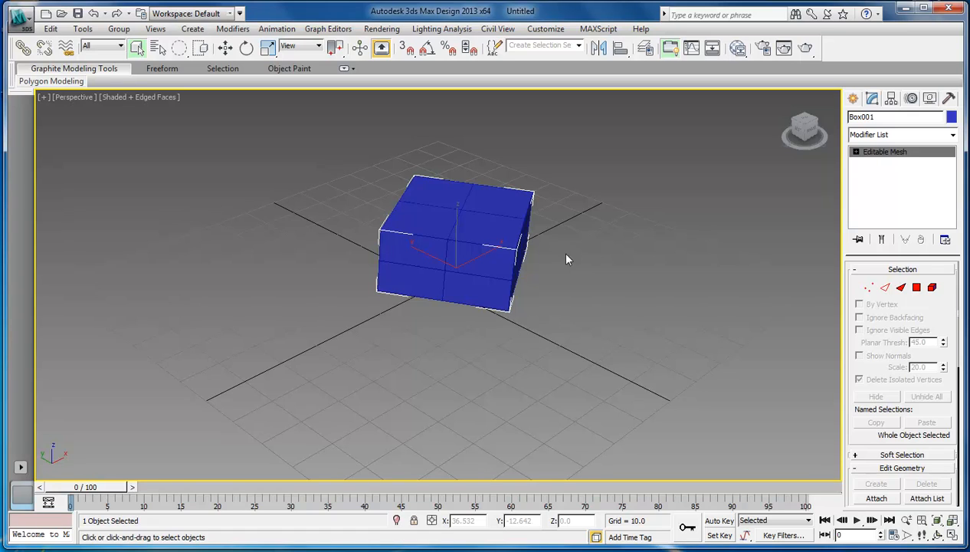